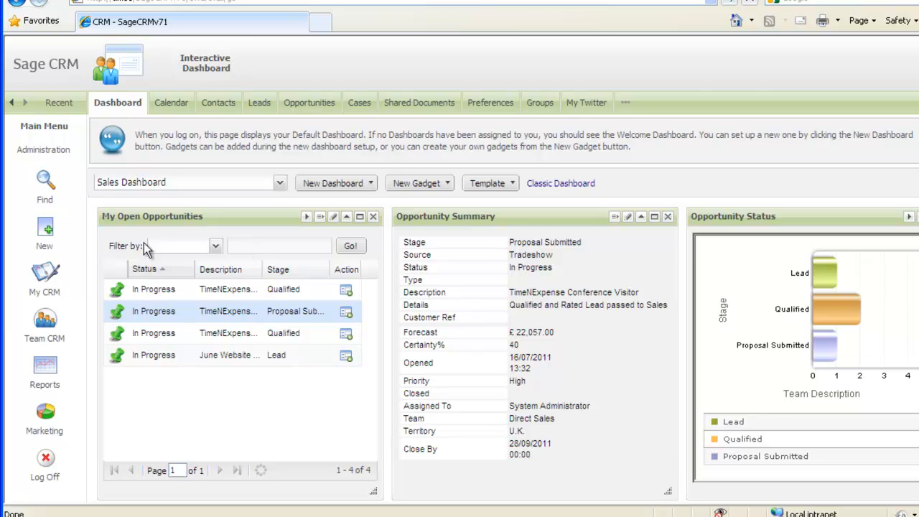
pyautogui.moveTo(44, 275)
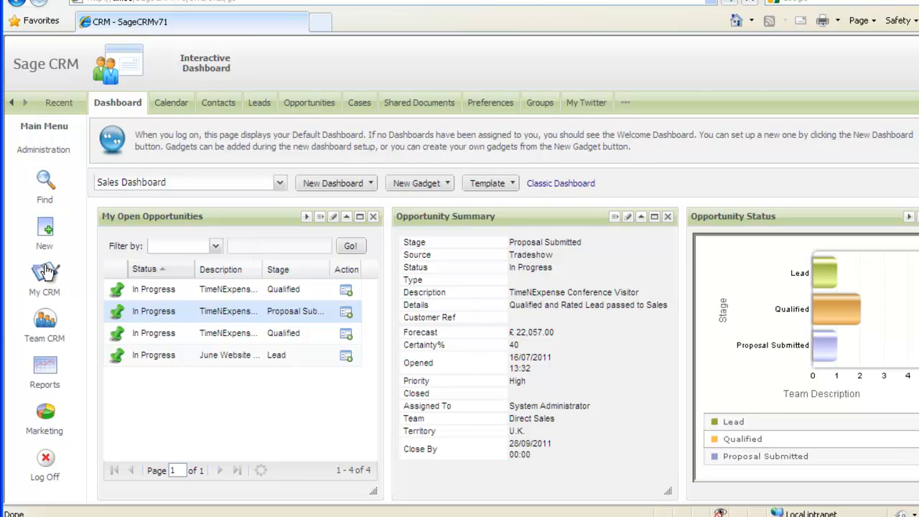
pyautogui.moveTo(49, 273)
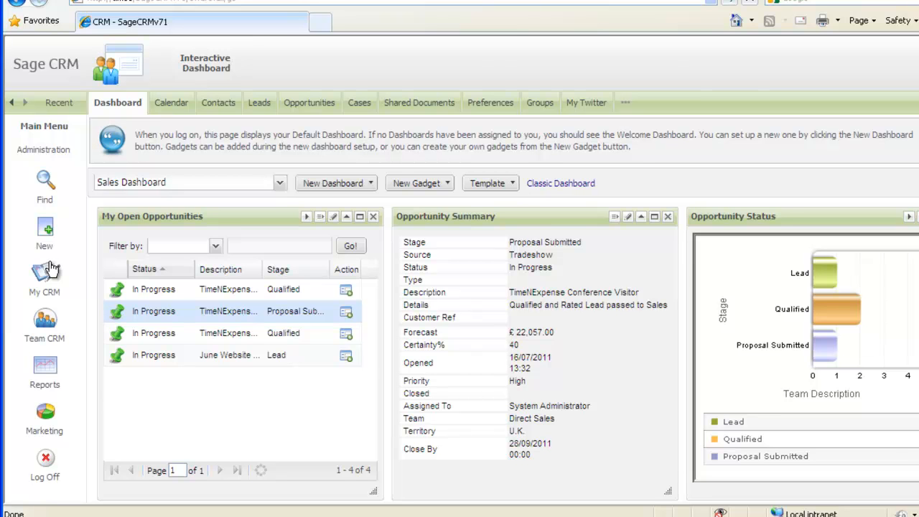
pyautogui.moveTo(52, 271)
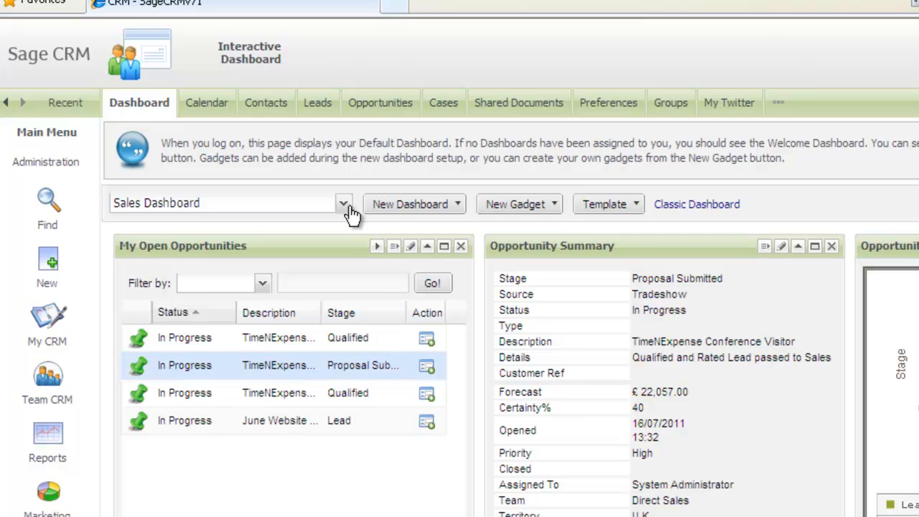
# - Switch the dashboard to Customer Service, then to the Director Dashboard with its Team Opps chart
pyautogui.click(343, 204)
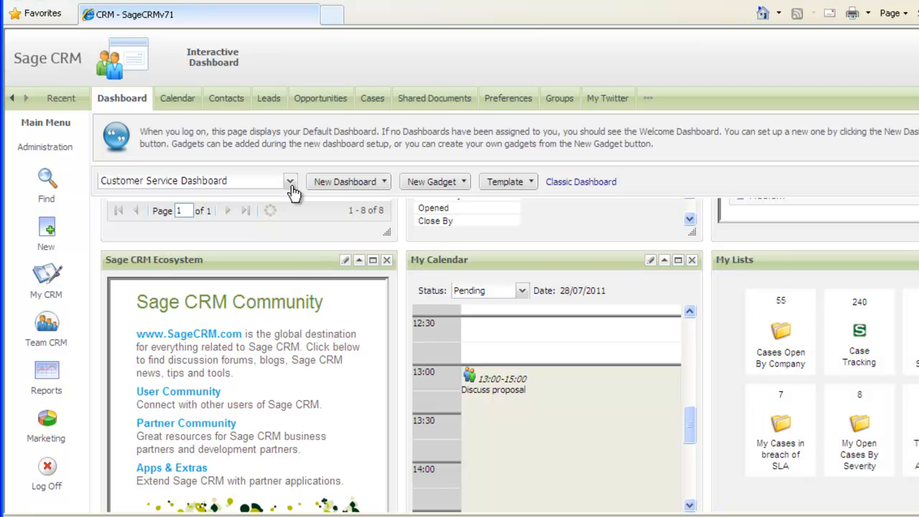
pyautogui.click(290, 181)
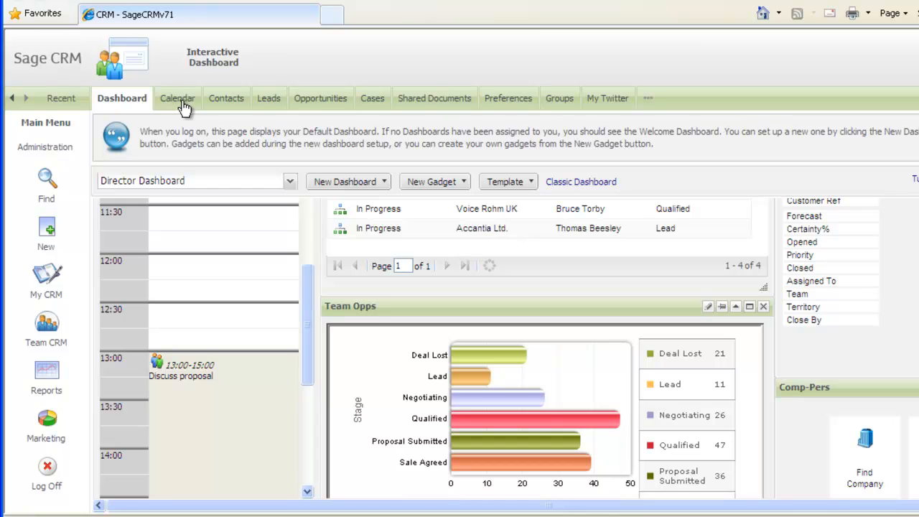
# - Show this week's calendar and tasks, viewing the Discuss proposal appointment on the way
pyautogui.click(174, 98)
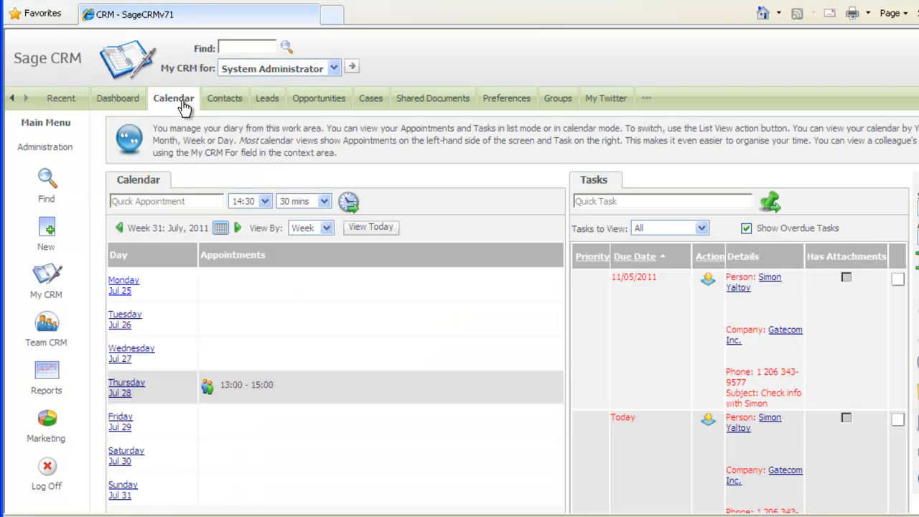
pyautogui.moveTo(188, 161)
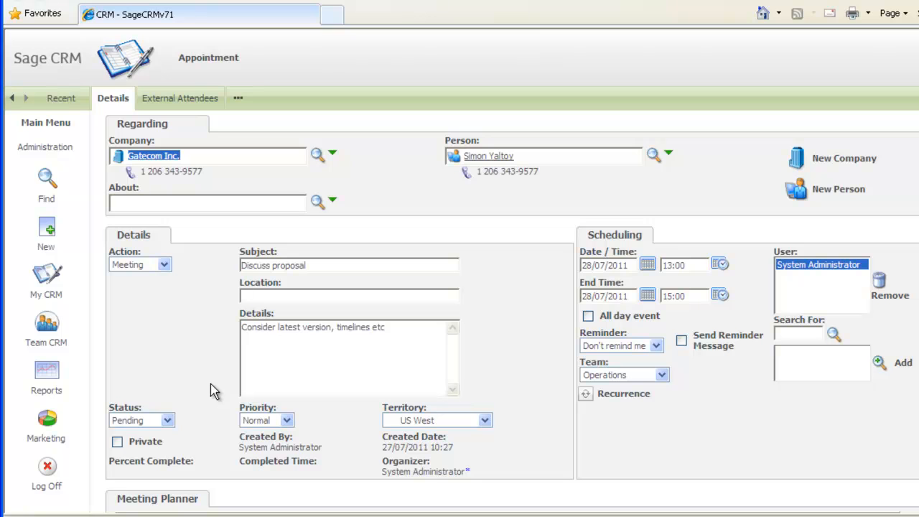
pyautogui.moveTo(55, 280)
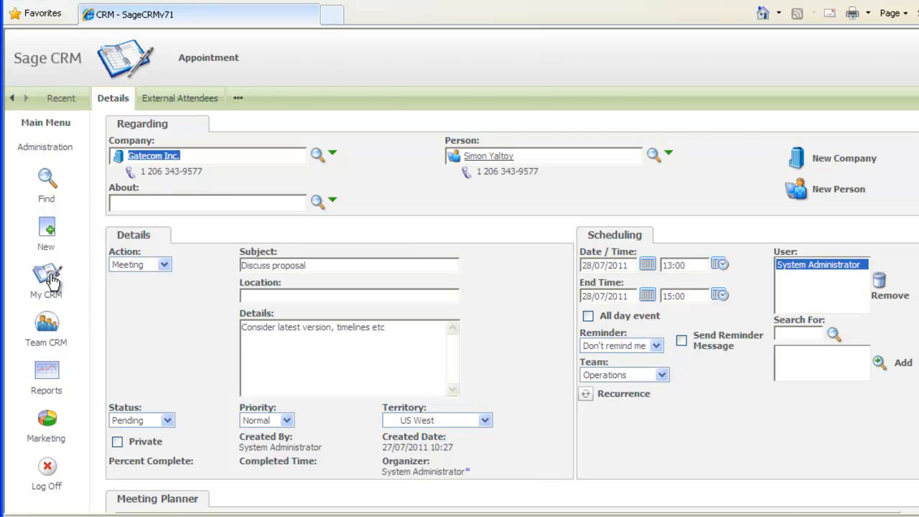
pyautogui.click(46, 280)
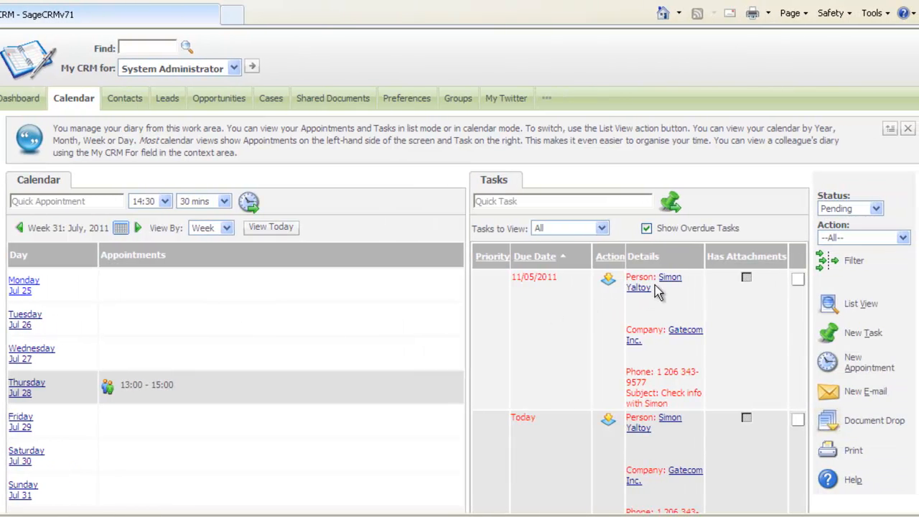
pyautogui.moveTo(663, 282)
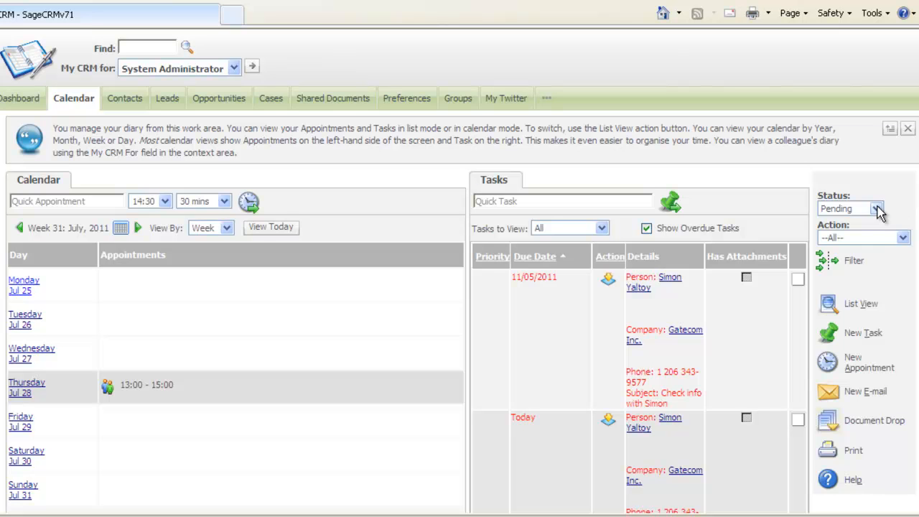
# - Filter the task list by Status: In Progress, leaving it empty
pyautogui.click(878, 208)
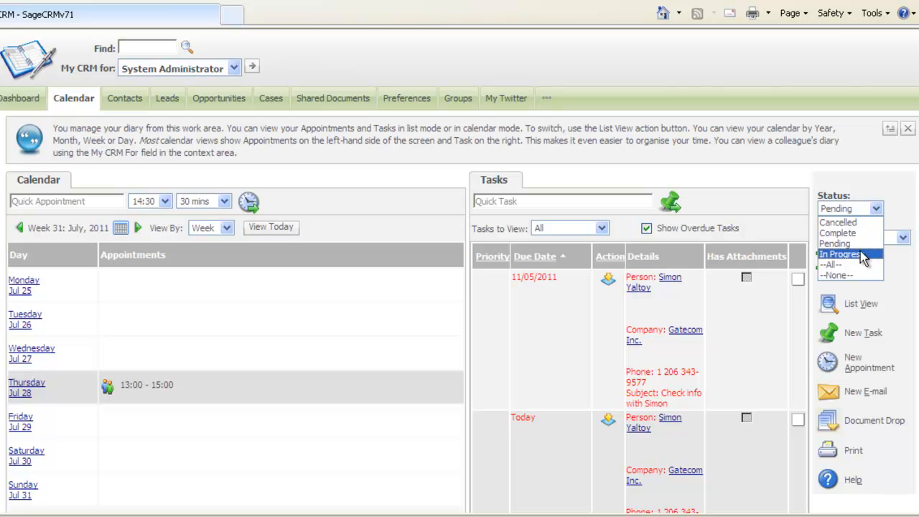
pyautogui.click(838, 253)
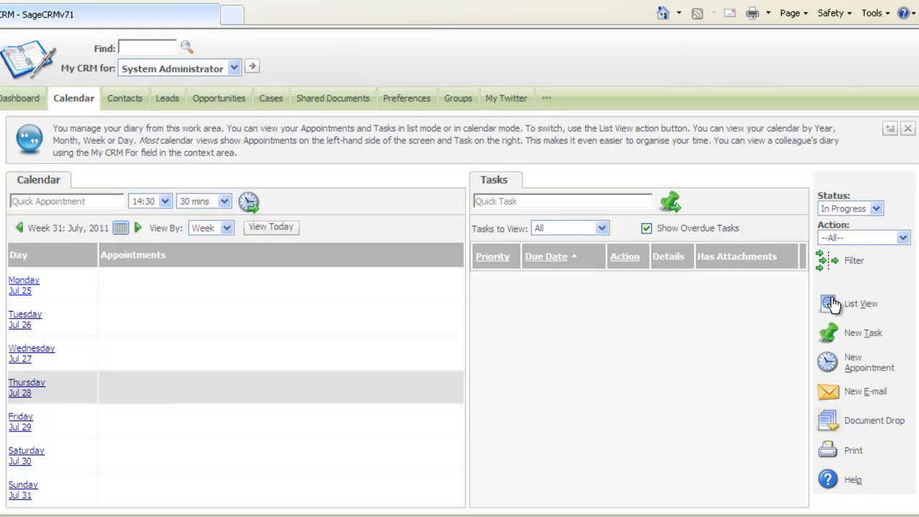
pyautogui.moveTo(829, 473)
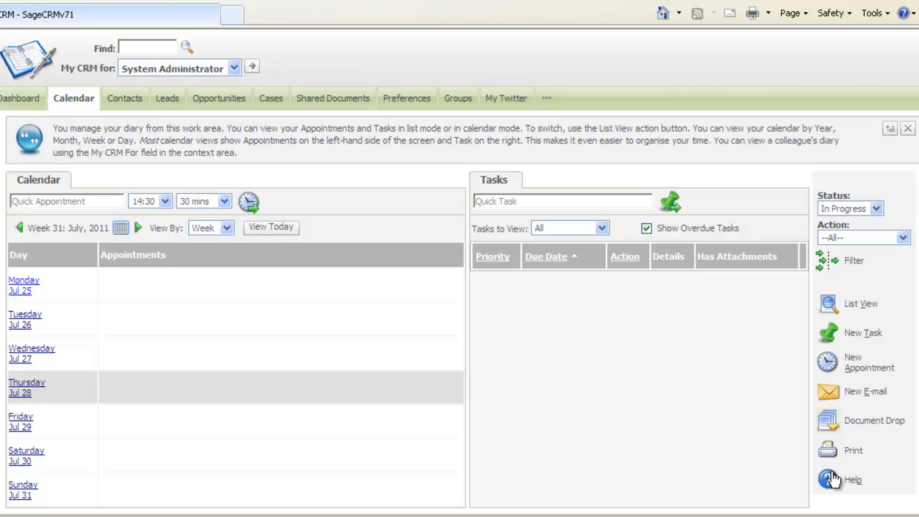
pyautogui.moveTo(749, 442)
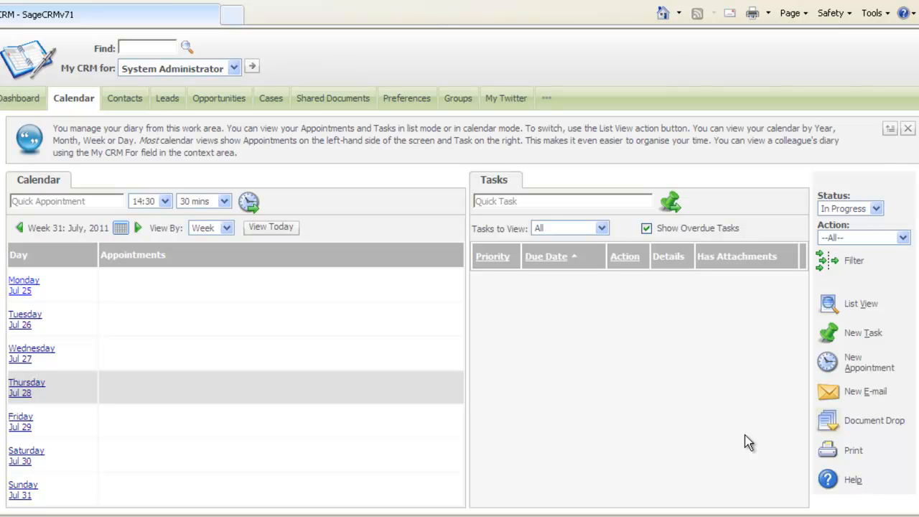
# - Begin choosing another user's calendar and reset the task status filter to all
pyautogui.click(146, 47)
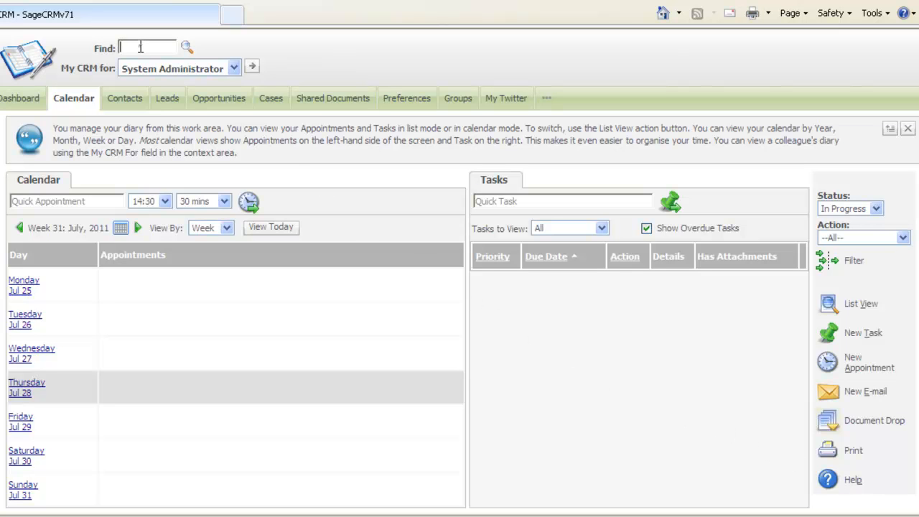
pyautogui.write('su')
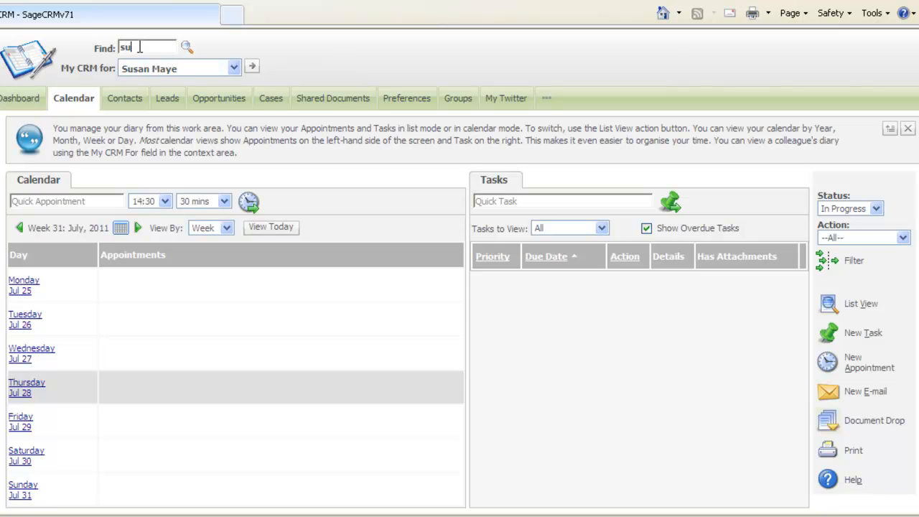
pyautogui.moveTo(252, 71)
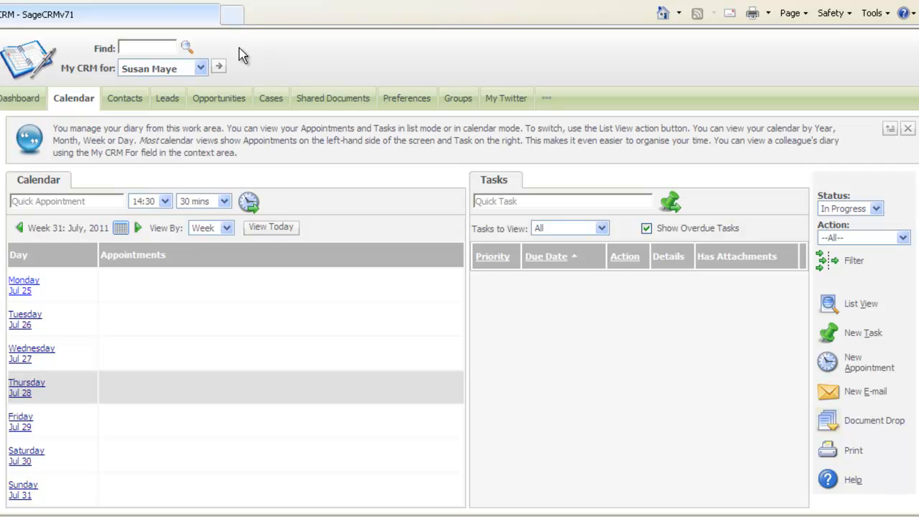
pyautogui.moveTo(175, 390)
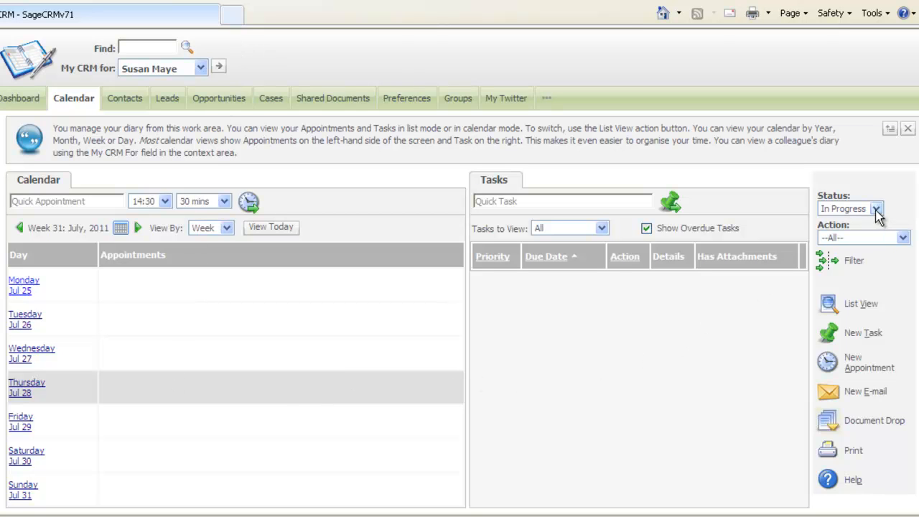
pyautogui.click(849, 208)
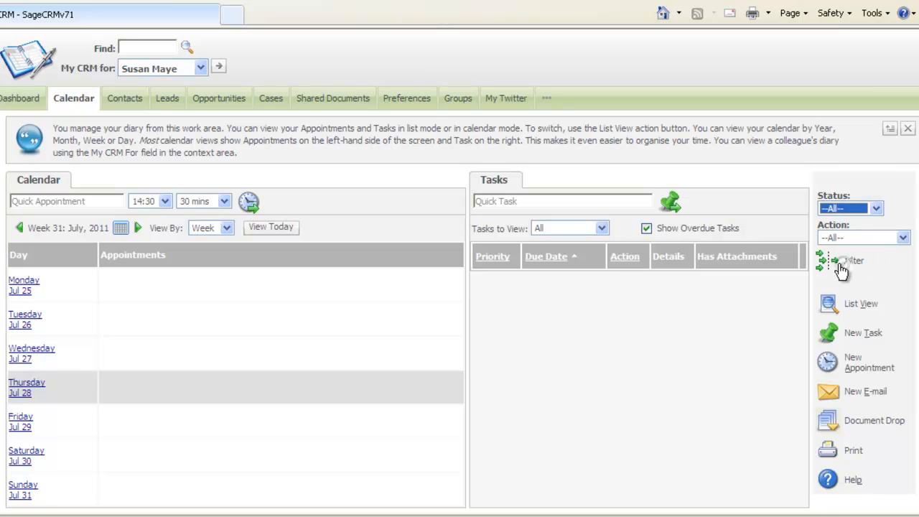
pyautogui.moveTo(830, 264)
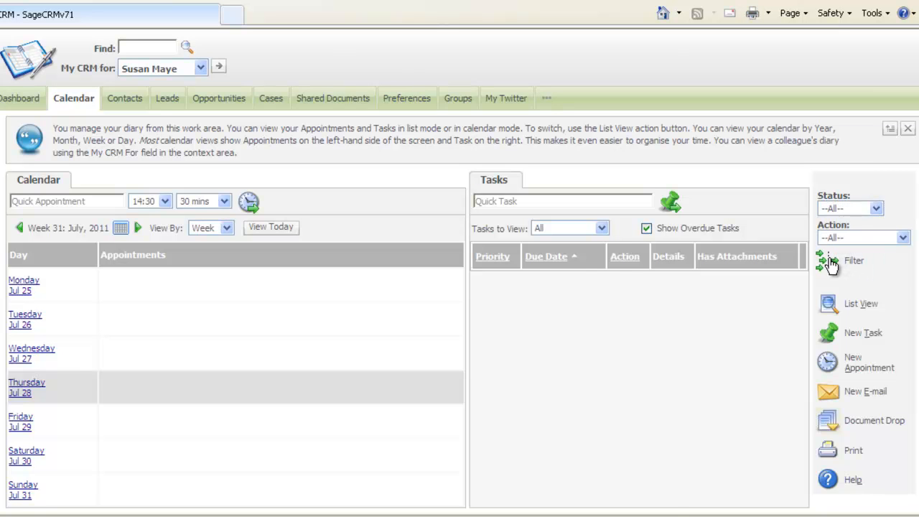
pyautogui.click(826, 260)
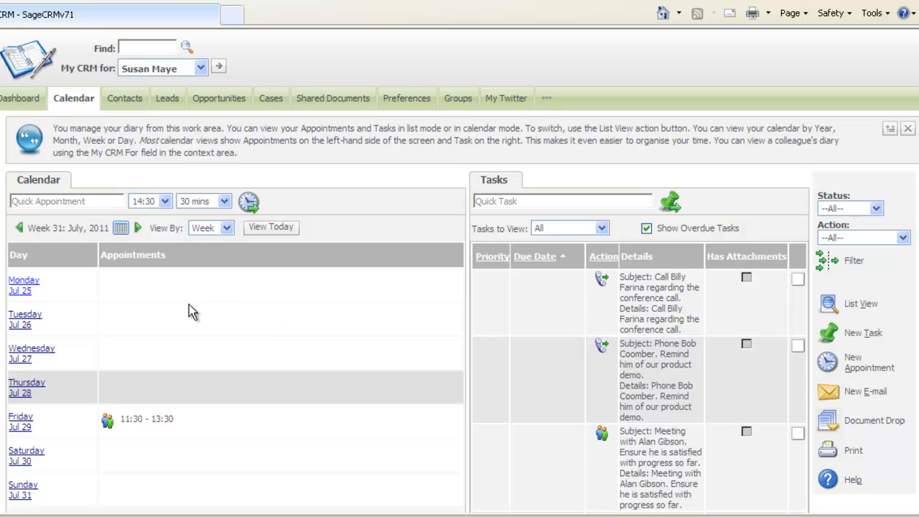
pyautogui.moveTo(147, 49)
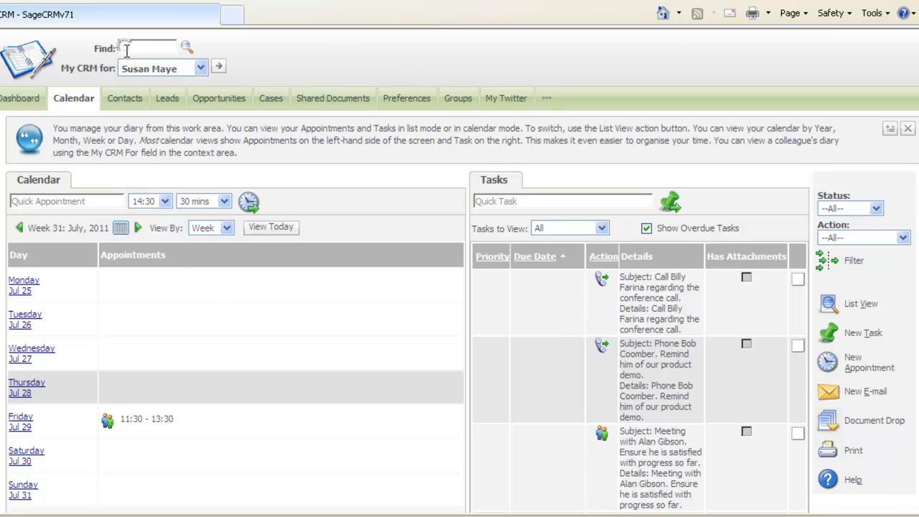
pyautogui.write('sy')
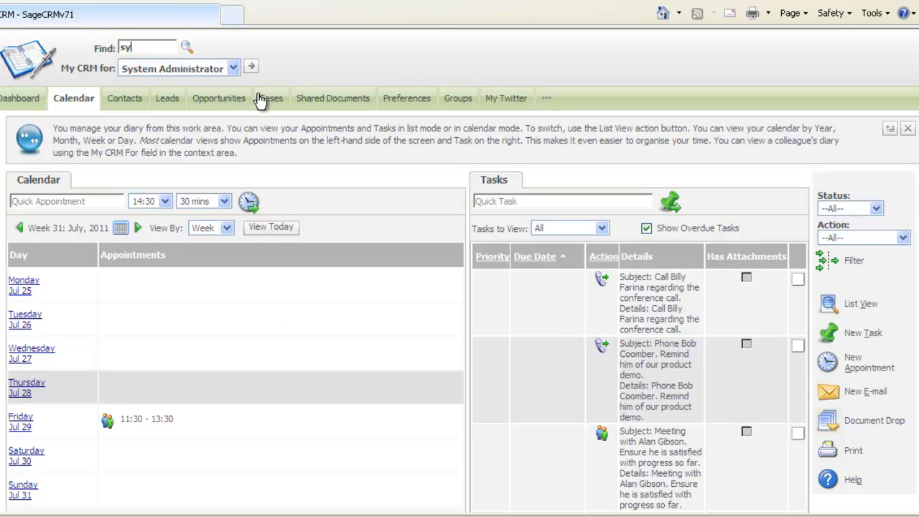
pyautogui.moveTo(251, 67)
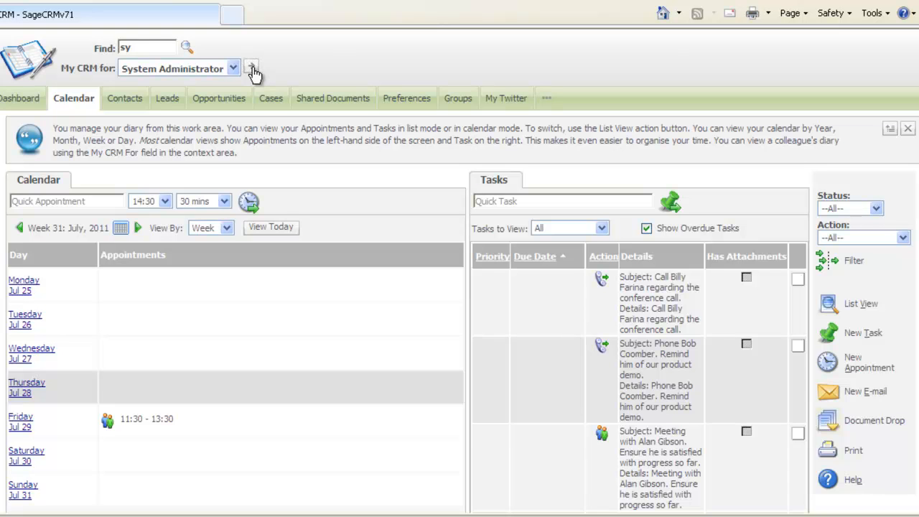
pyautogui.click(253, 68)
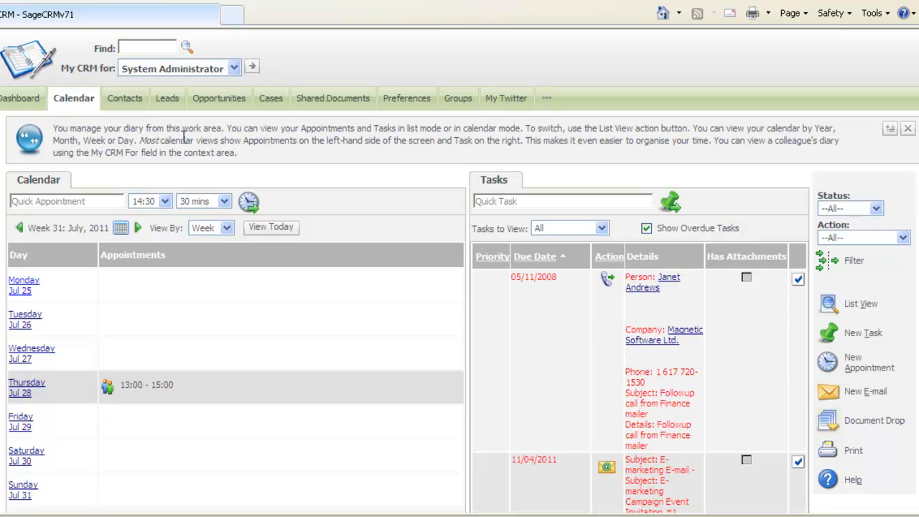
pyautogui.moveTo(124, 98)
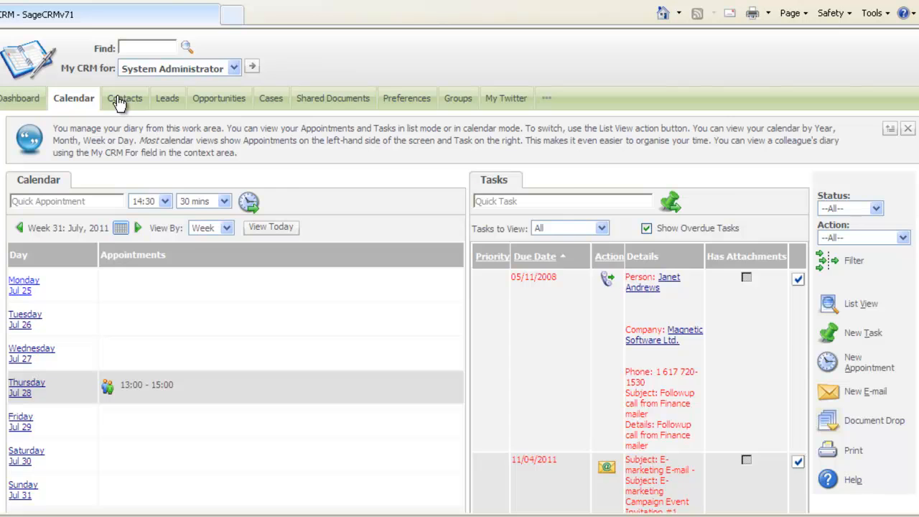
pyautogui.click(122, 97)
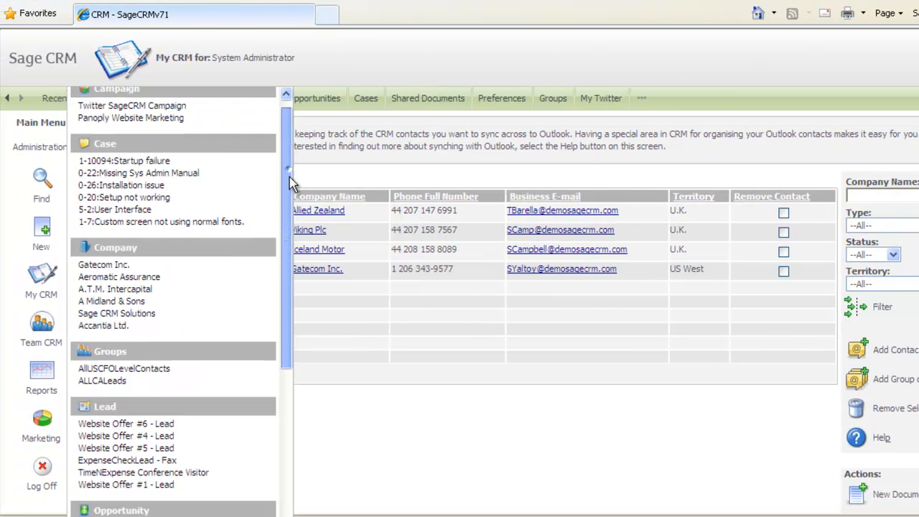
pyautogui.scroll(-3)
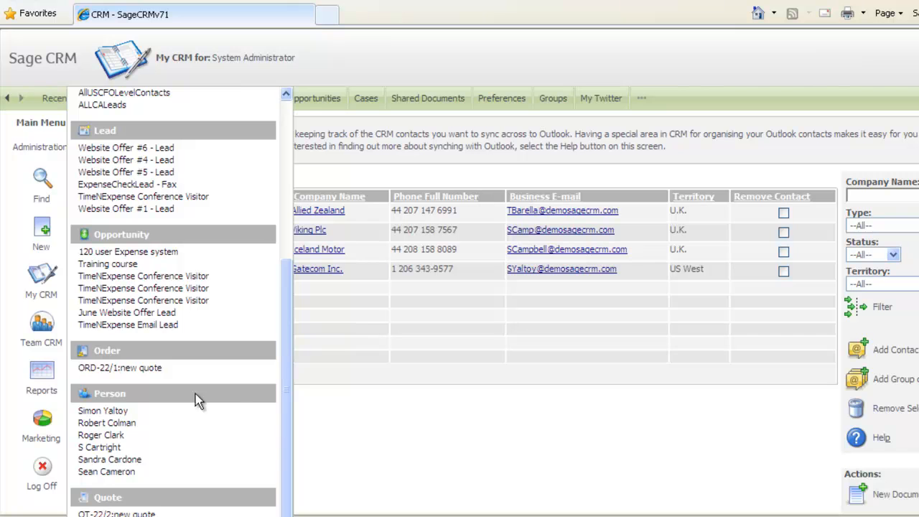
pyautogui.moveTo(107, 471)
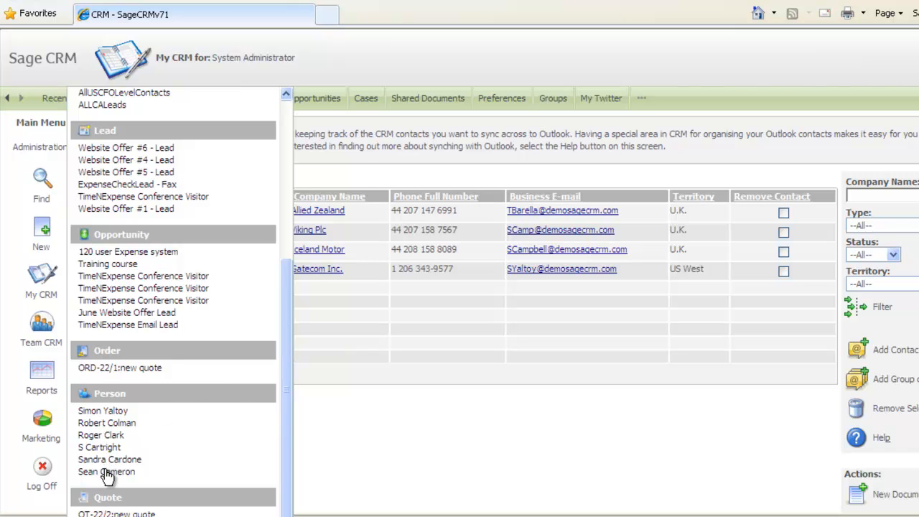
pyautogui.click(106, 471)
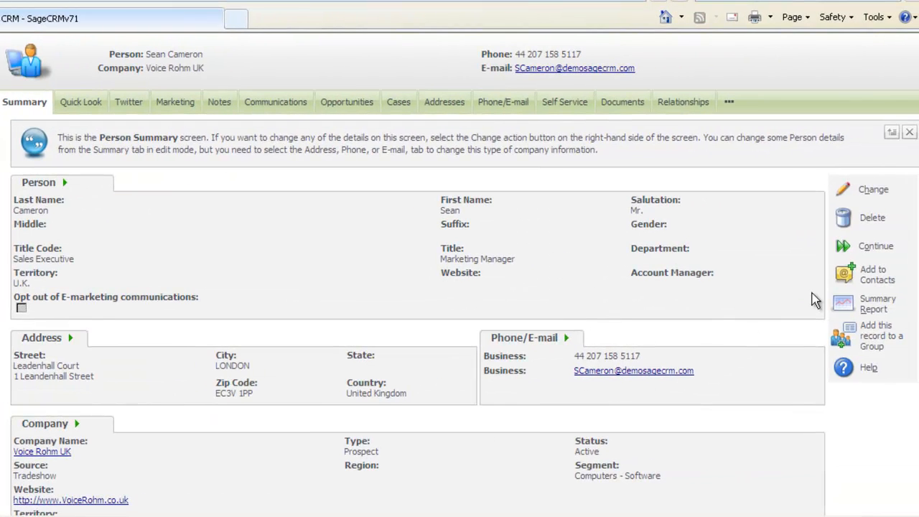
pyautogui.moveTo(849, 274)
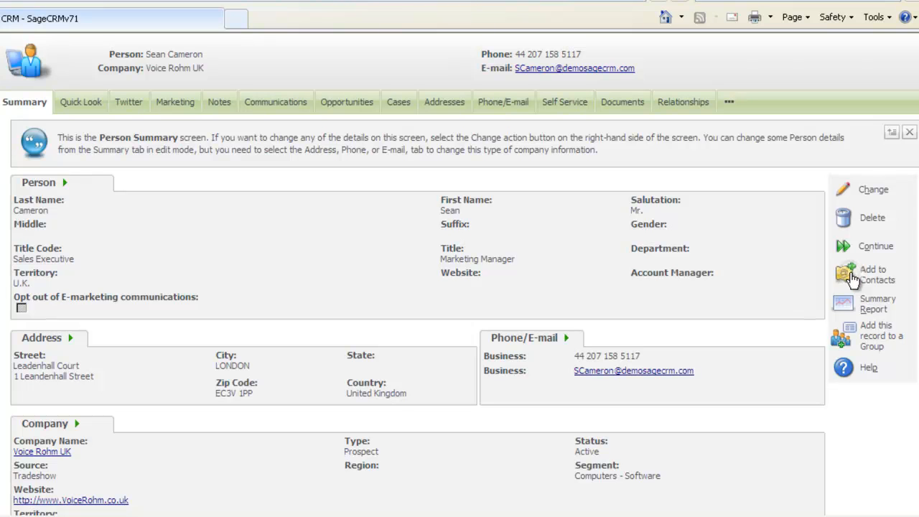
pyautogui.click(873, 274)
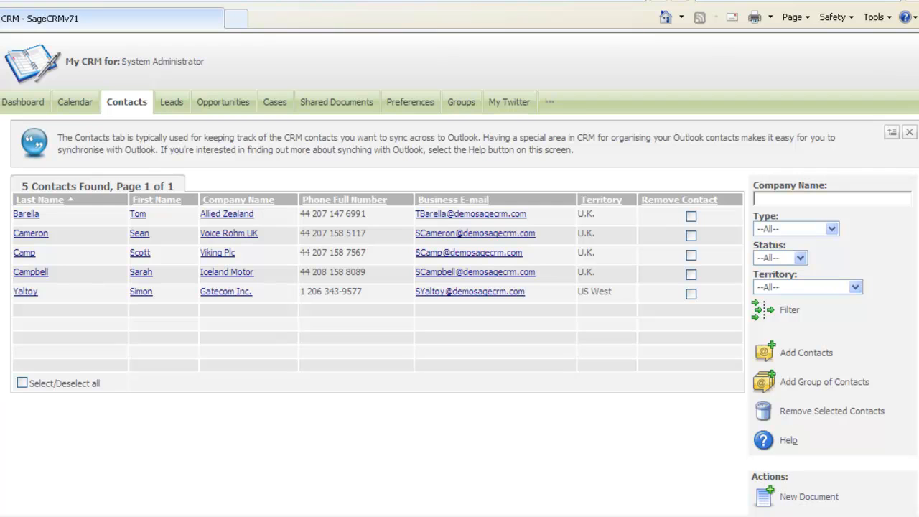
pyautogui.moveTo(34, 244)
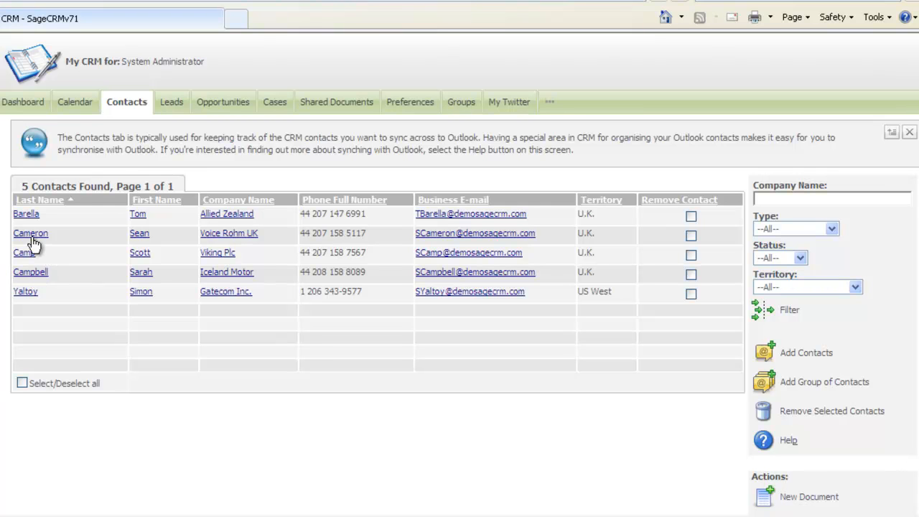
pyautogui.moveTo(29, 247)
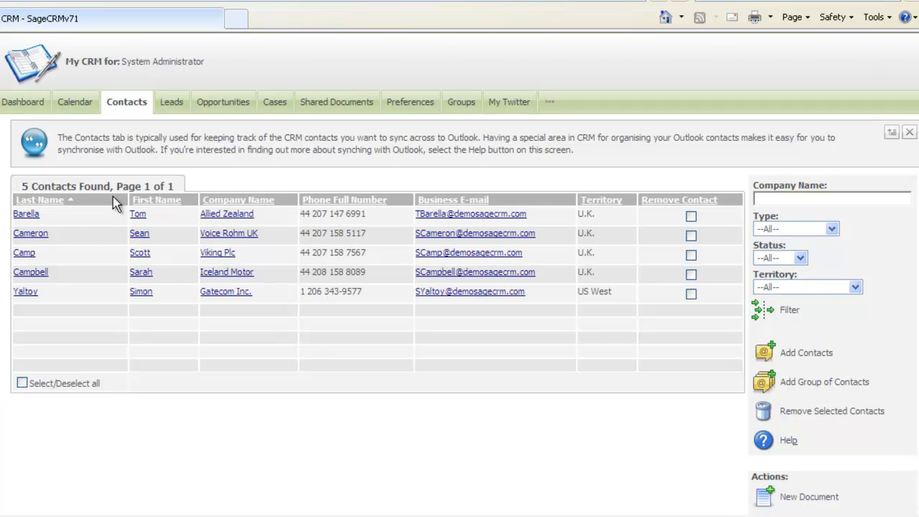
pyautogui.click(167, 100)
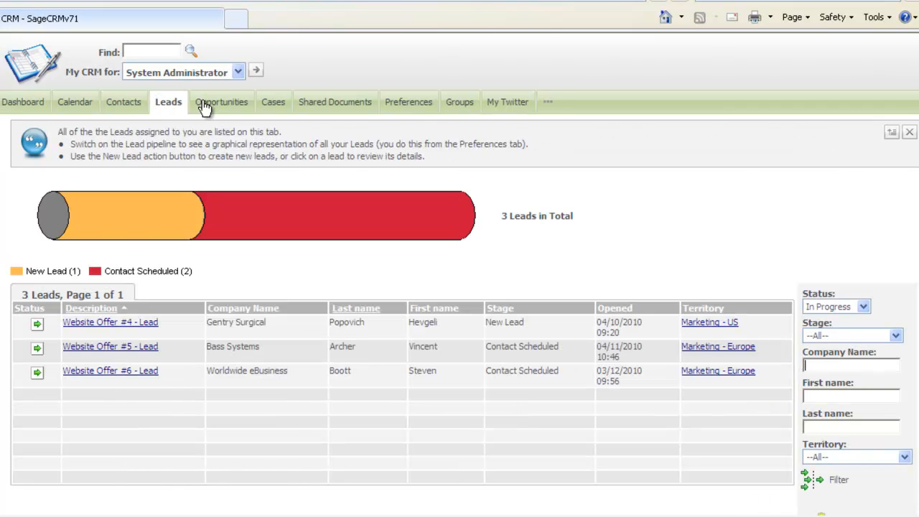
pyautogui.click(223, 100)
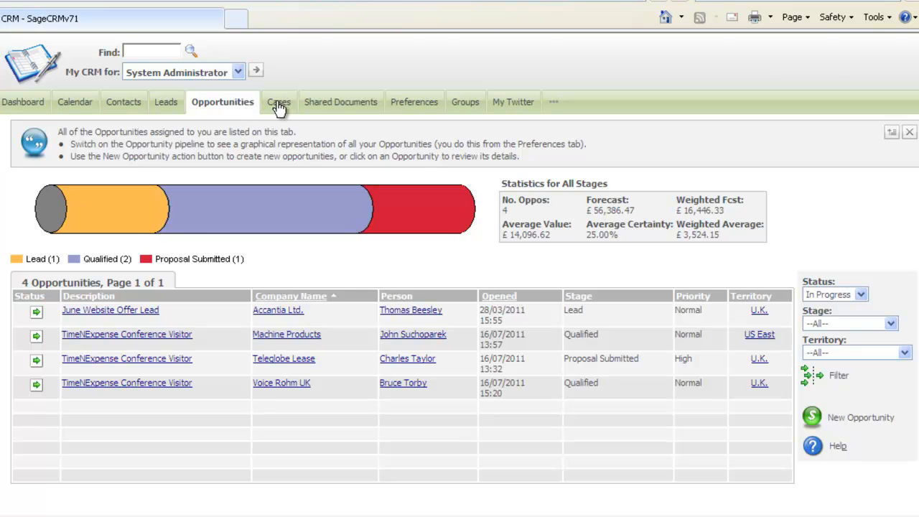
# - Show the eight assigned cases with their stage breakdown and SLA status
pyautogui.click(270, 102)
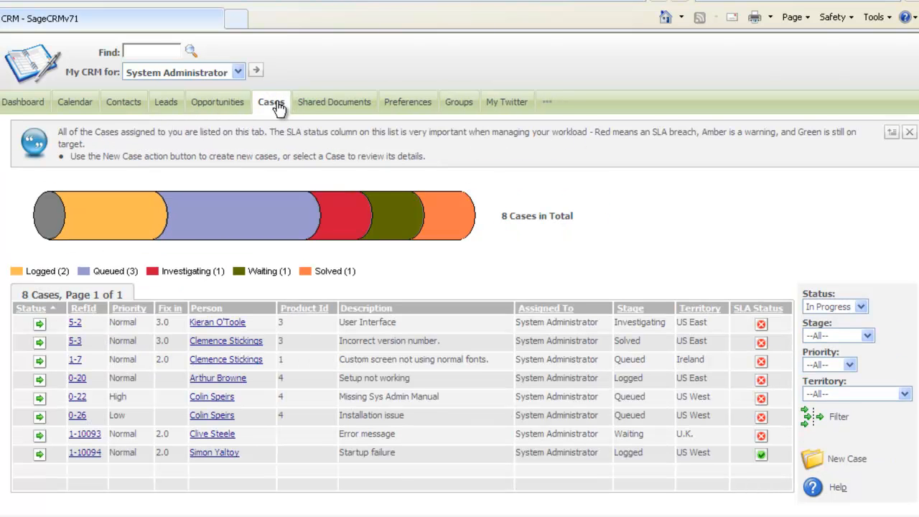
pyautogui.moveTo(763, 262)
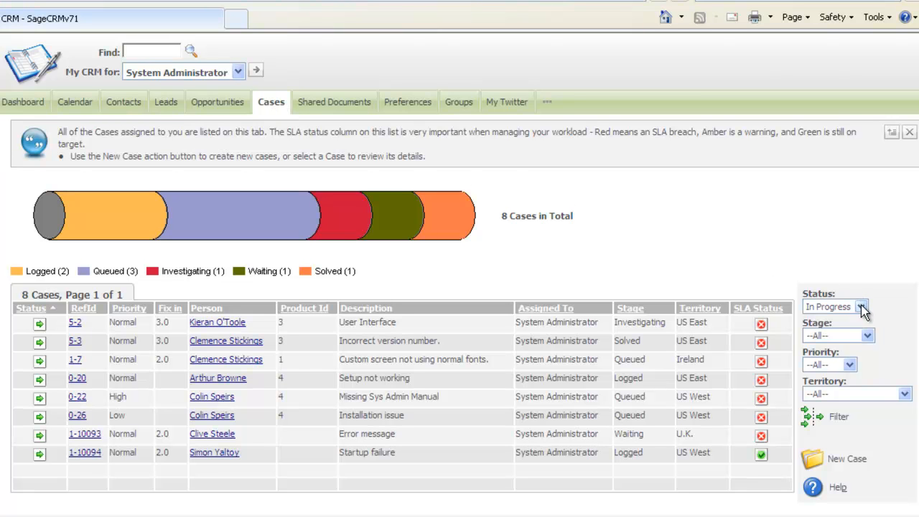
pyautogui.moveTo(864, 315)
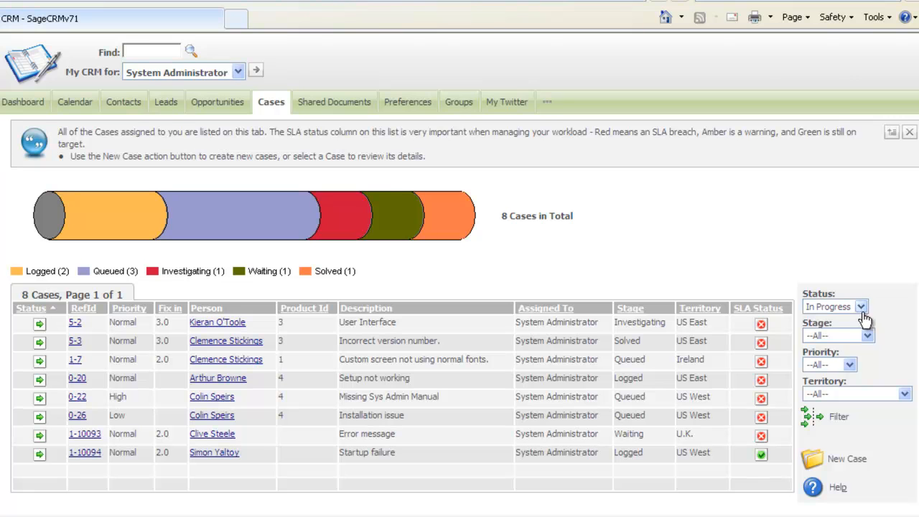
pyautogui.moveTo(228, 218)
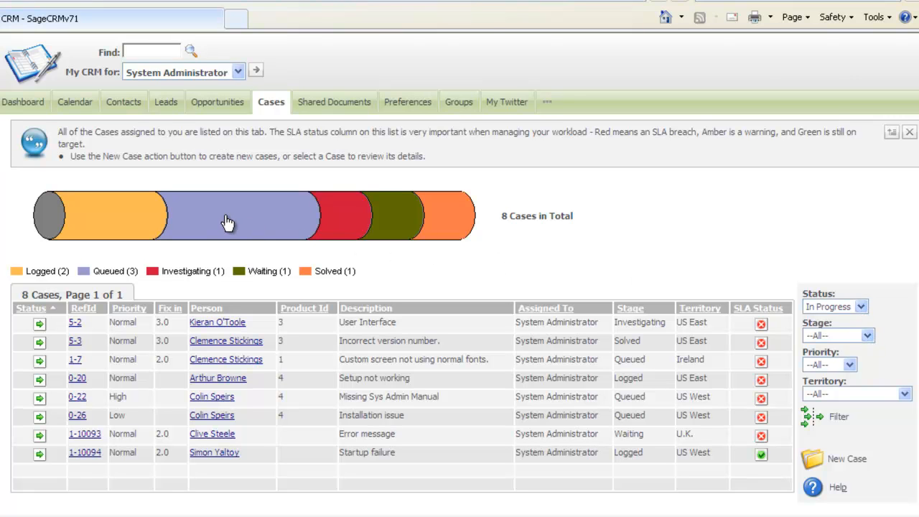
pyautogui.click(227, 215)
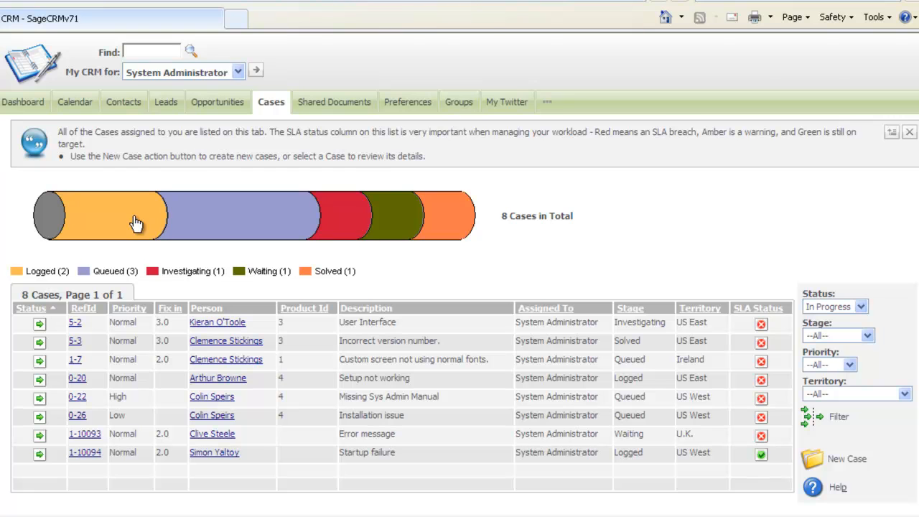
pyautogui.moveTo(322, 108)
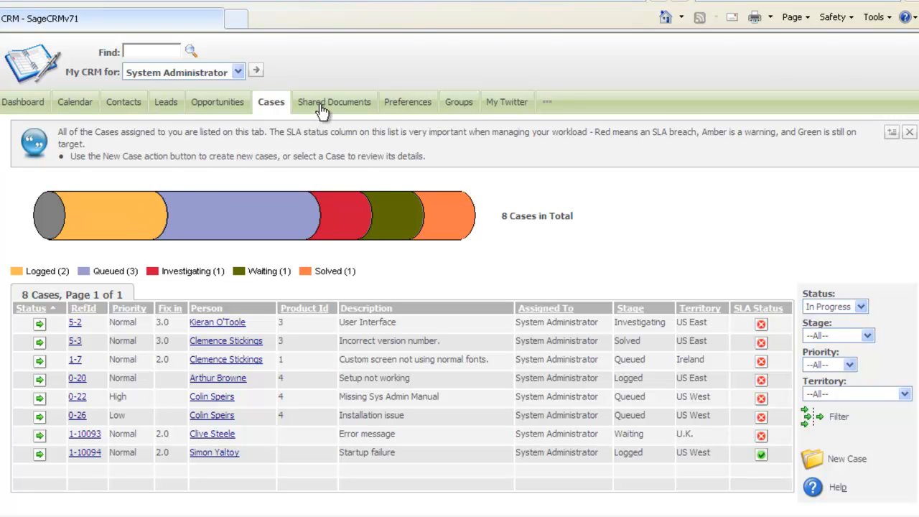
# - Look over Shared Documents, then show the personal Preferences for login, session and date/time
pyautogui.click(333, 101)
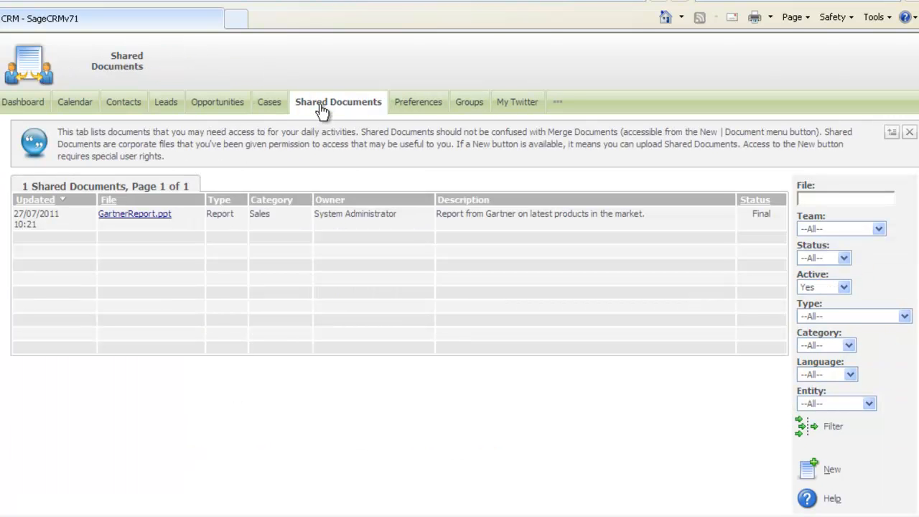
pyautogui.click(845, 198)
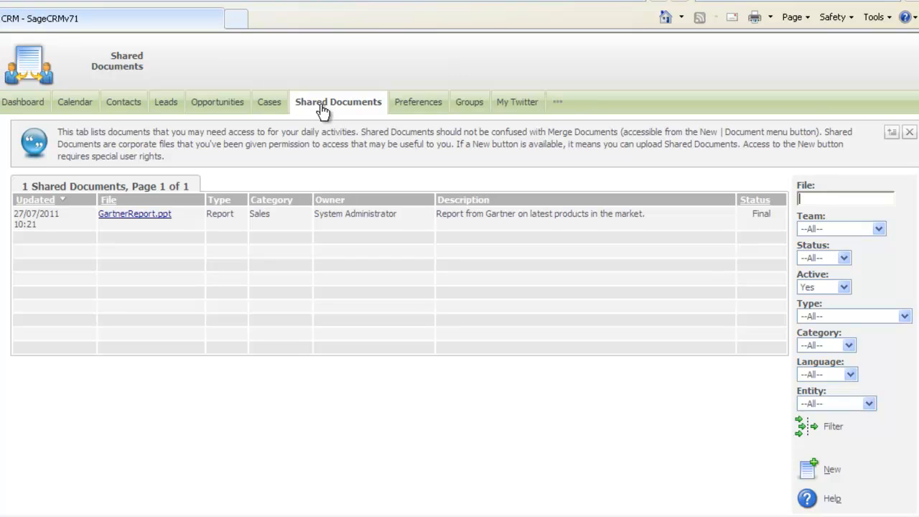
pyautogui.moveTo(711, 342)
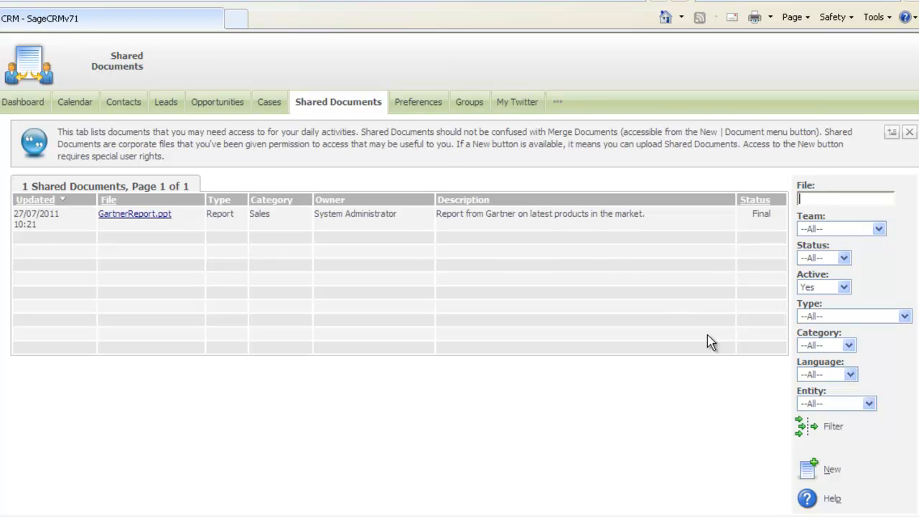
pyautogui.moveTo(818, 474)
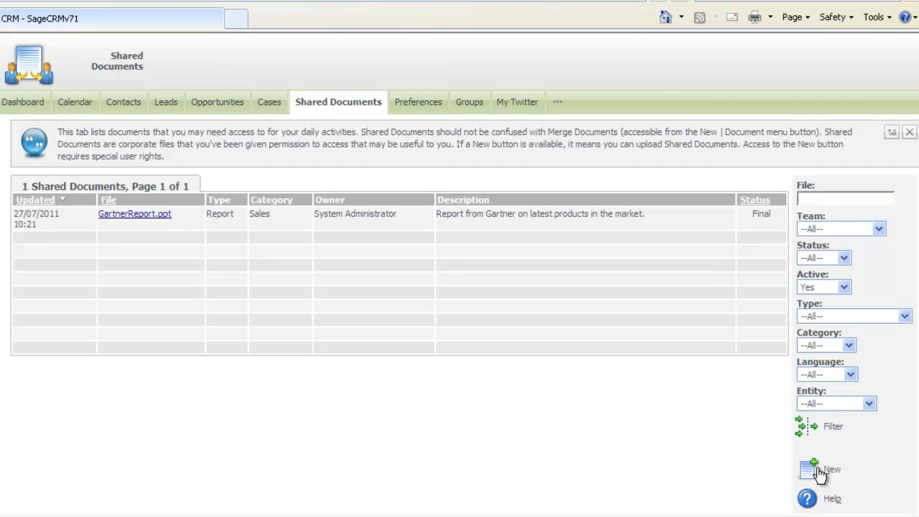
pyautogui.moveTo(802, 462)
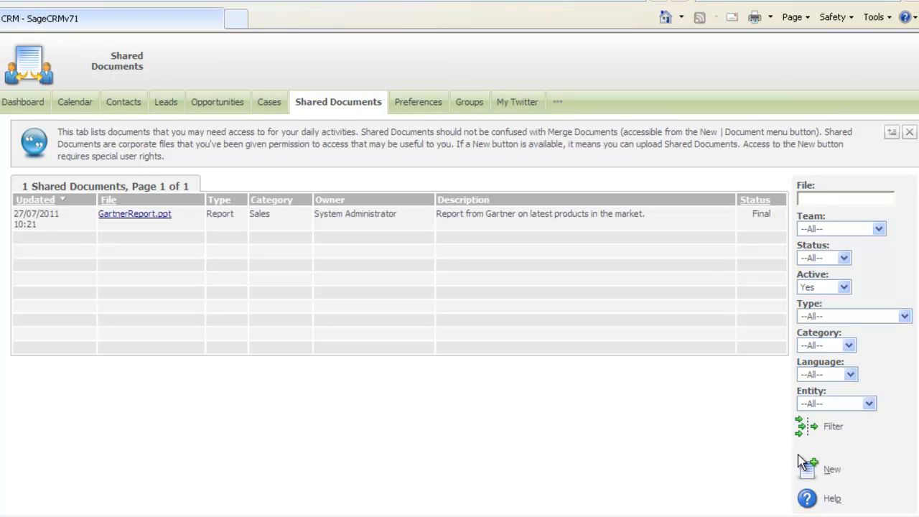
pyautogui.click(408, 101)
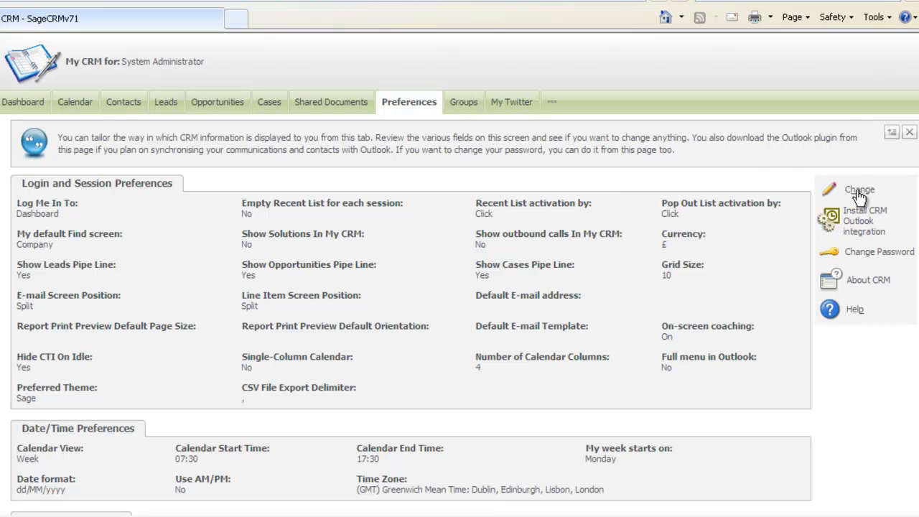
# - Set Log Me In To from Dashboard to Calendar and save the preference
pyautogui.click(858, 194)
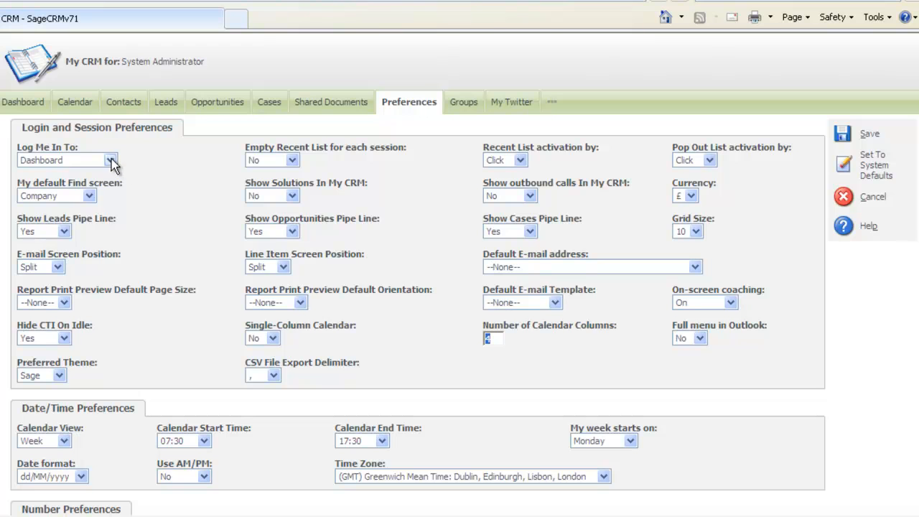
pyautogui.click(65, 159)
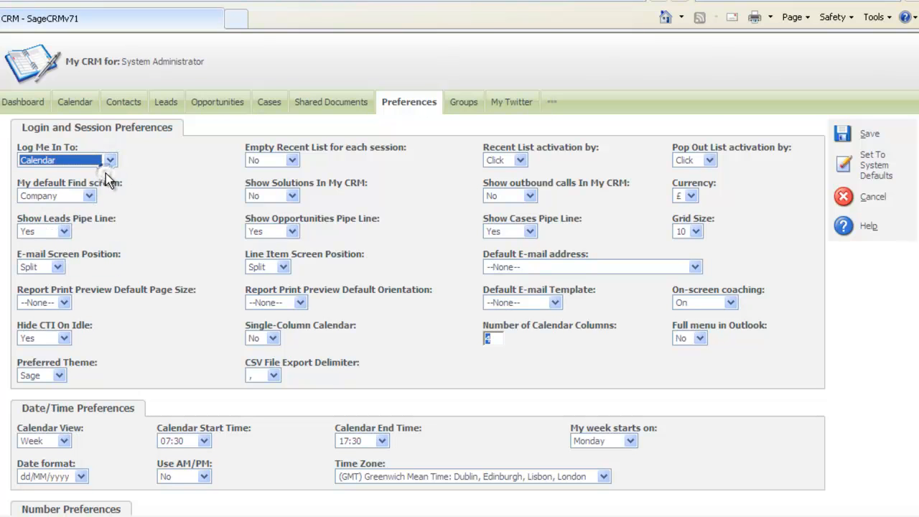
pyautogui.moveTo(840, 136)
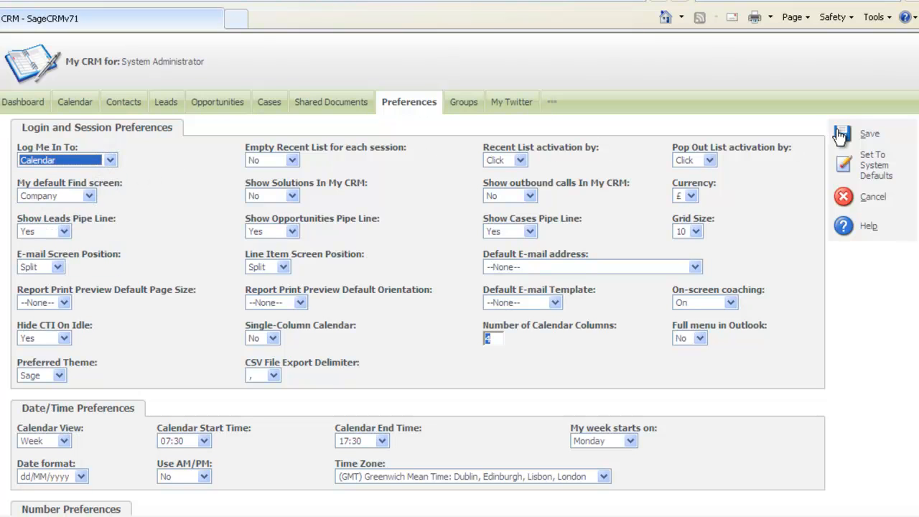
pyautogui.click(870, 134)
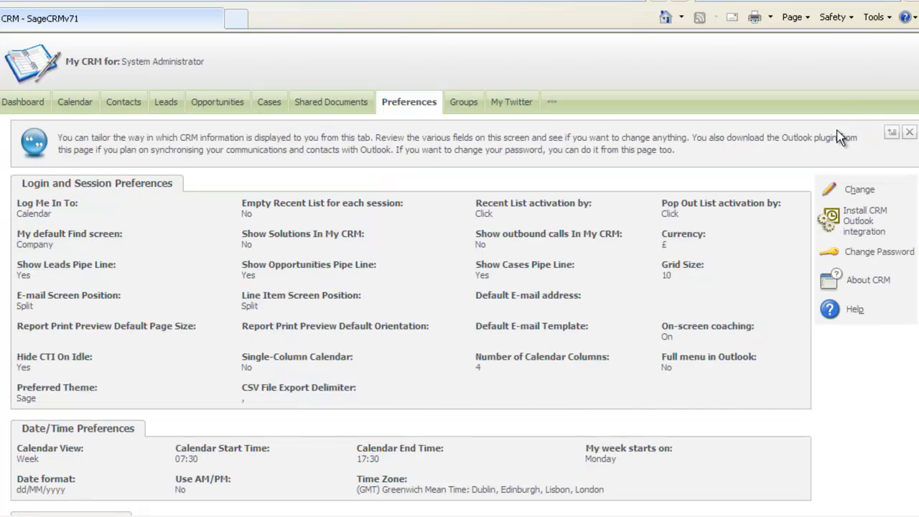
pyautogui.moveTo(463, 101)
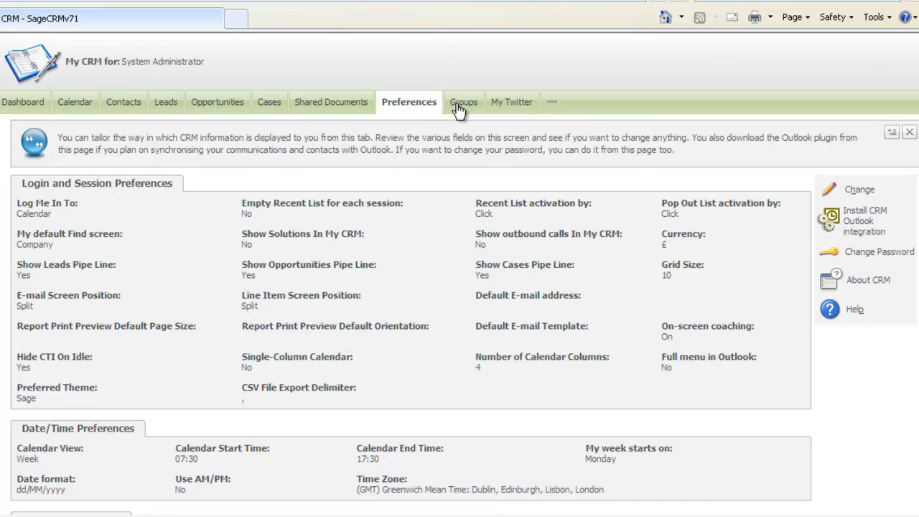
# - List the five groups and review the 24 members of All US CFO Level Contacts
pyautogui.click(459, 101)
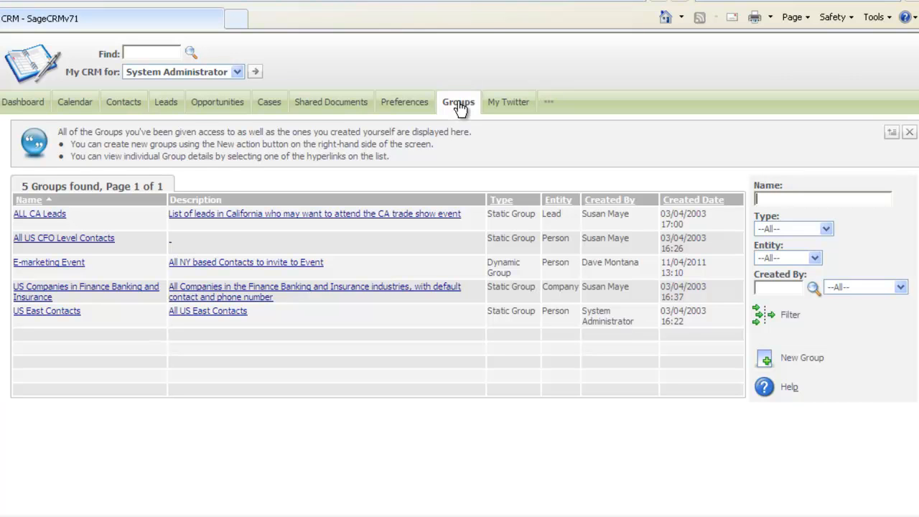
pyautogui.moveTo(350, 207)
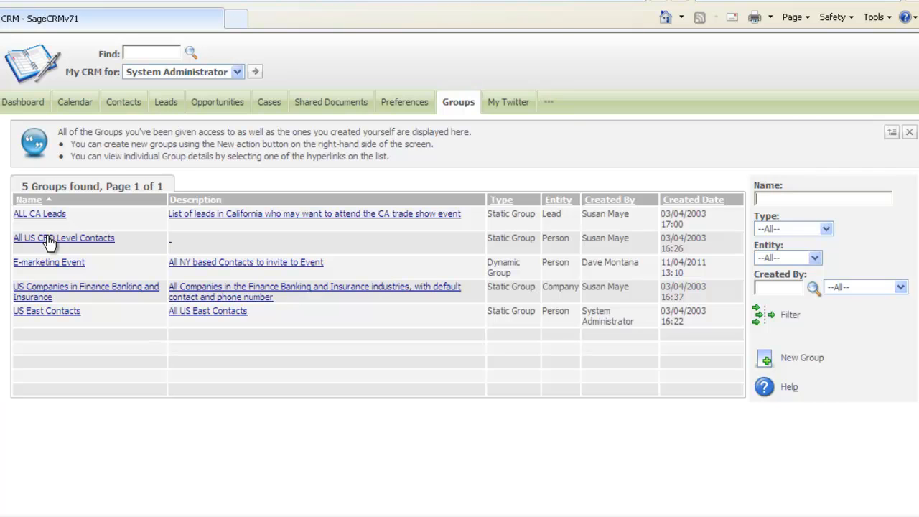
pyautogui.click(63, 238)
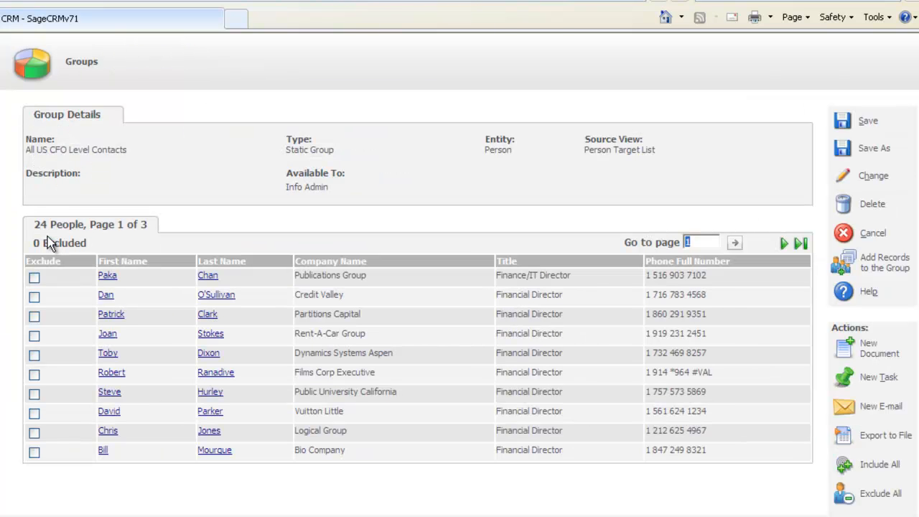
pyautogui.moveTo(50, 242)
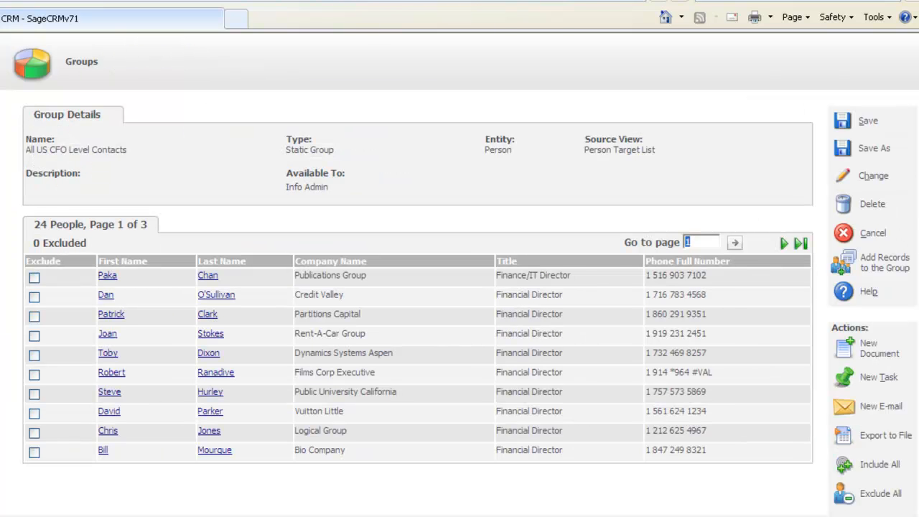
pyautogui.scroll(-3)
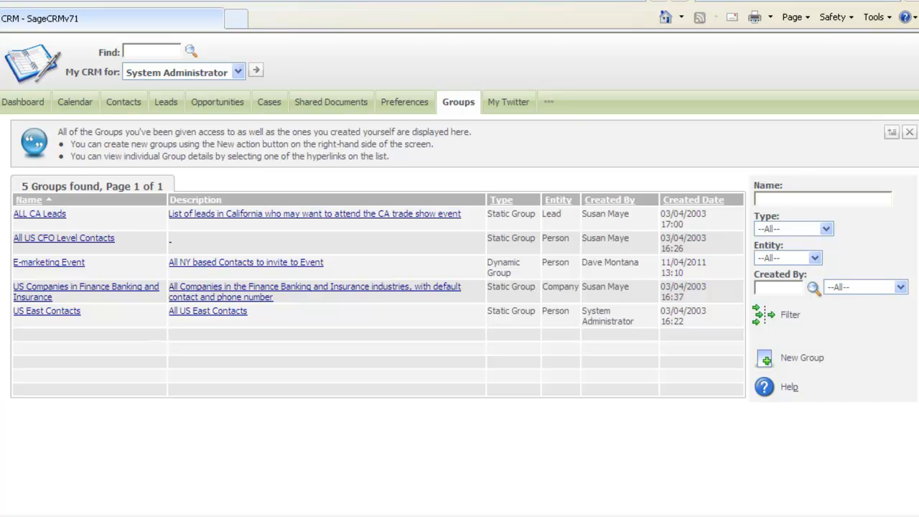
pyautogui.moveTo(505, 103)
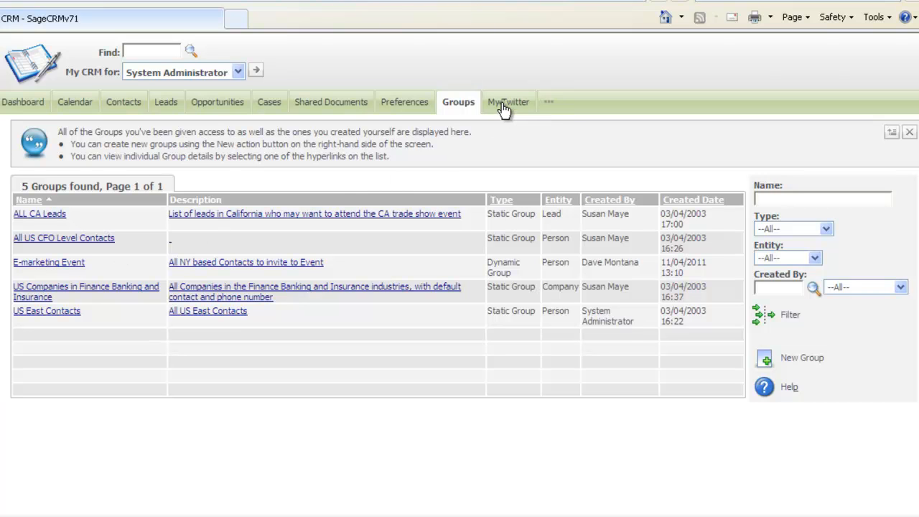
pyautogui.click(508, 102)
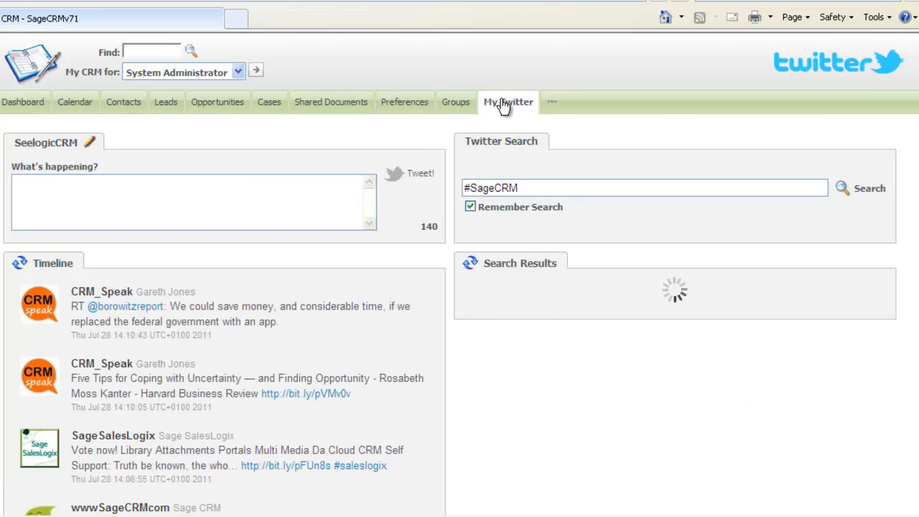
pyautogui.click(860, 187)
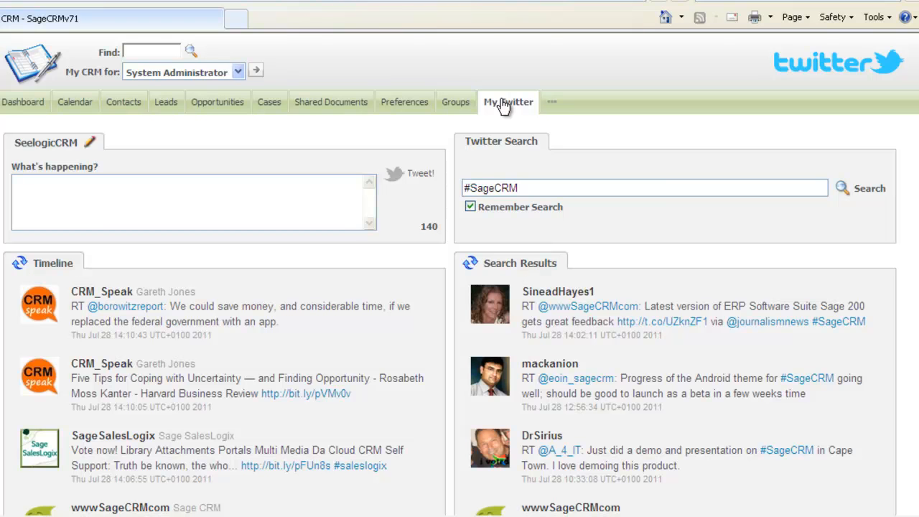
pyautogui.click(455, 101)
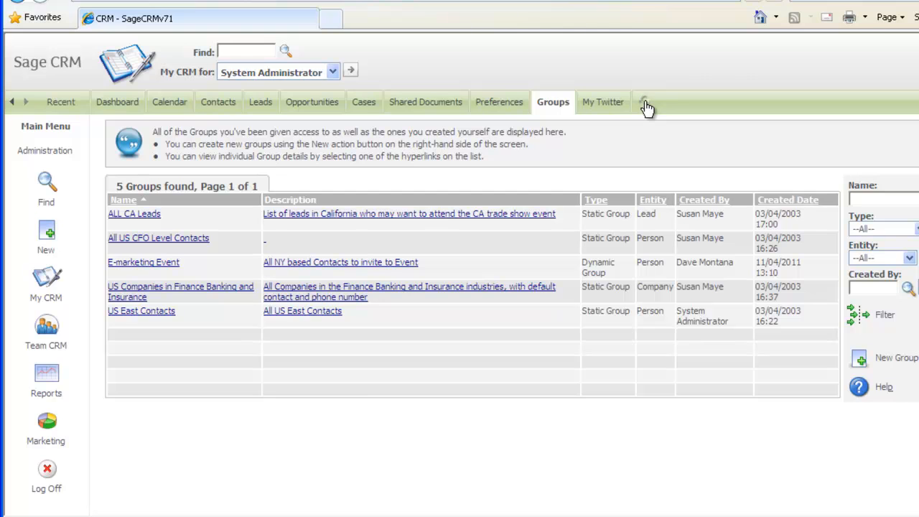
# - Hide the Cases tab in User Customize Tabs and save the new tab layout
pyautogui.click(643, 103)
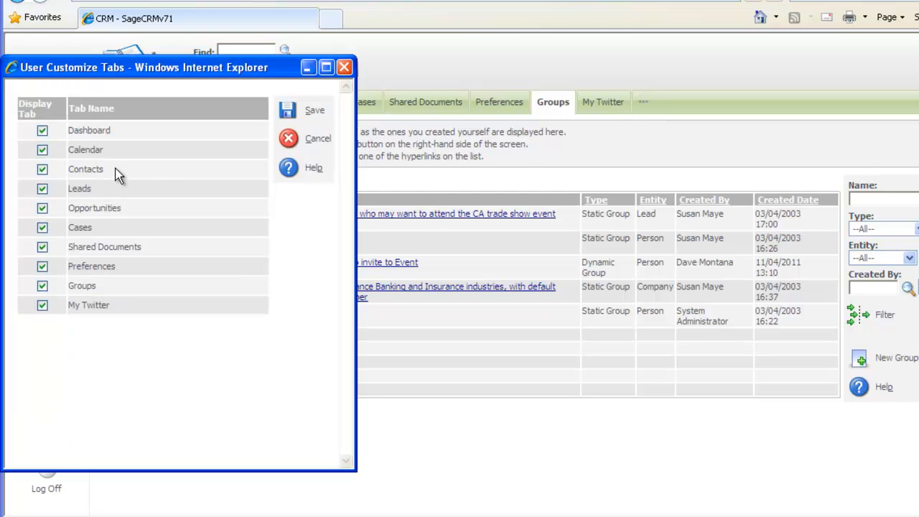
pyautogui.click(43, 227)
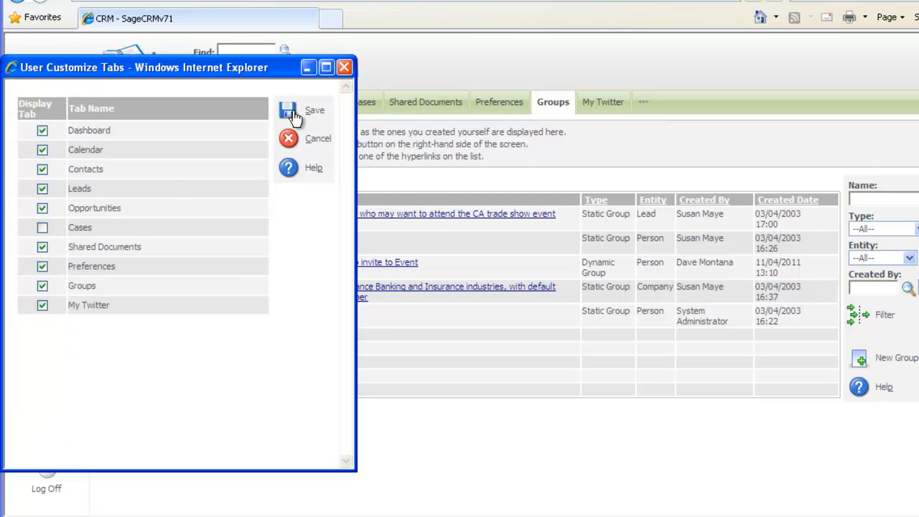
pyautogui.click(295, 112)
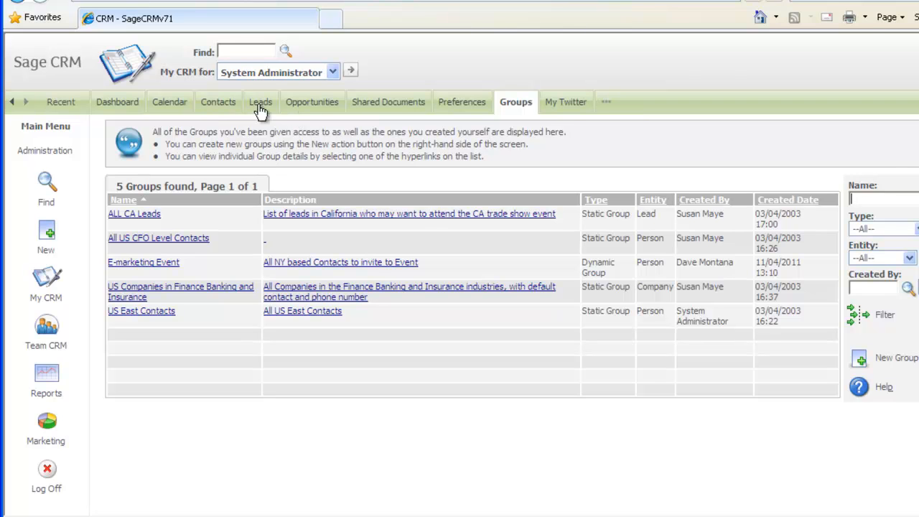
pyautogui.moveTo(313, 112)
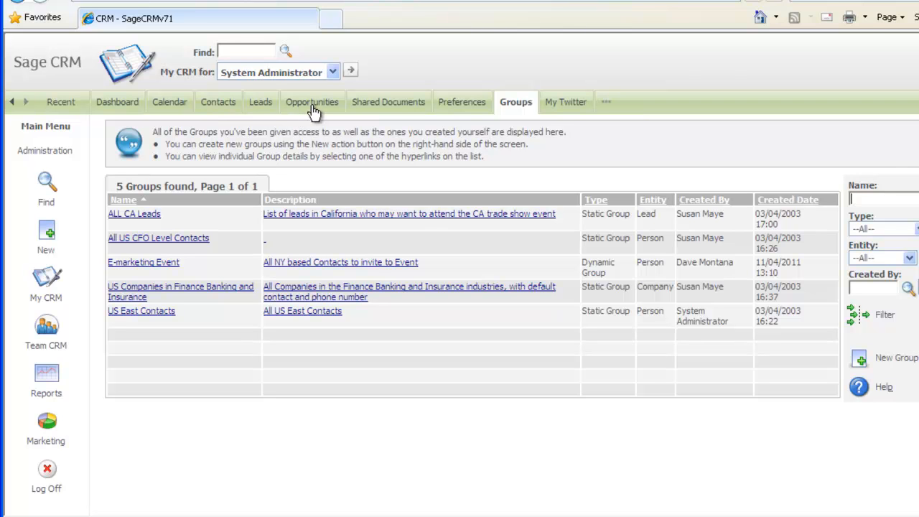
pyautogui.moveTo(311, 107)
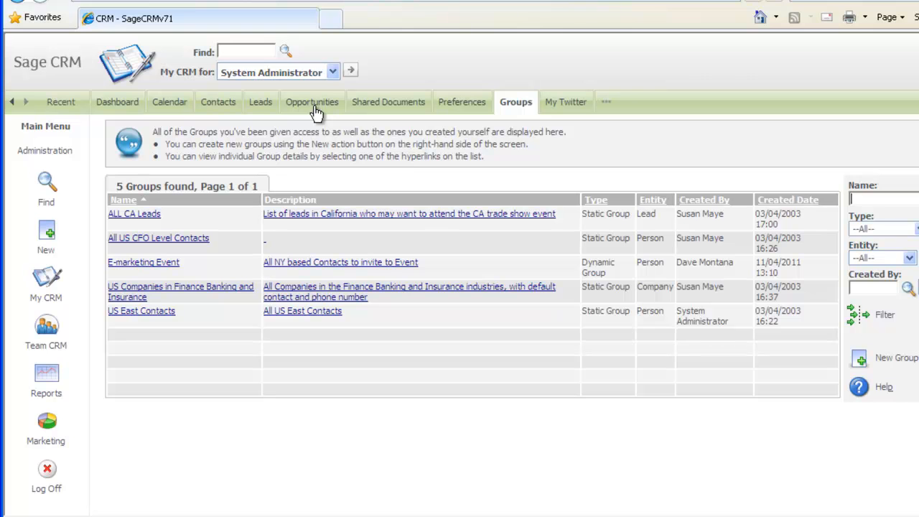